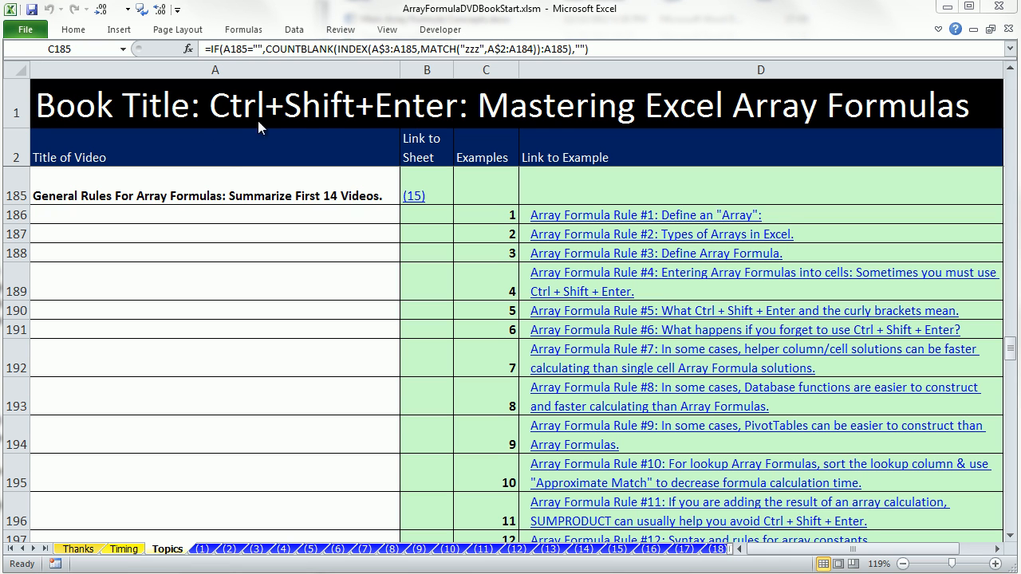
mouse_move(924, 139)
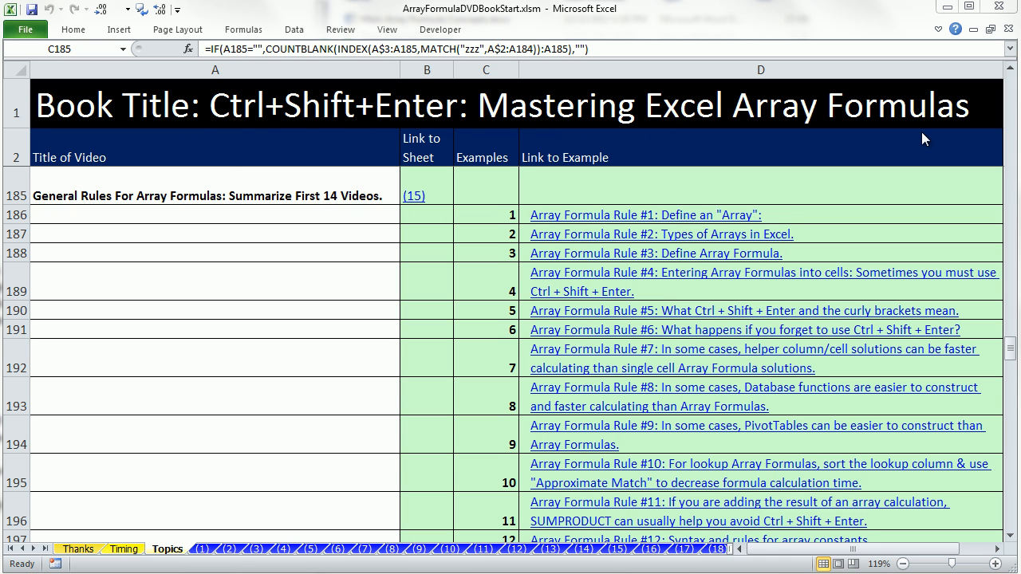
Follow the (15) hyperlink in row 185 to jump to the array formula rules summary sheet
left_click(485, 185)
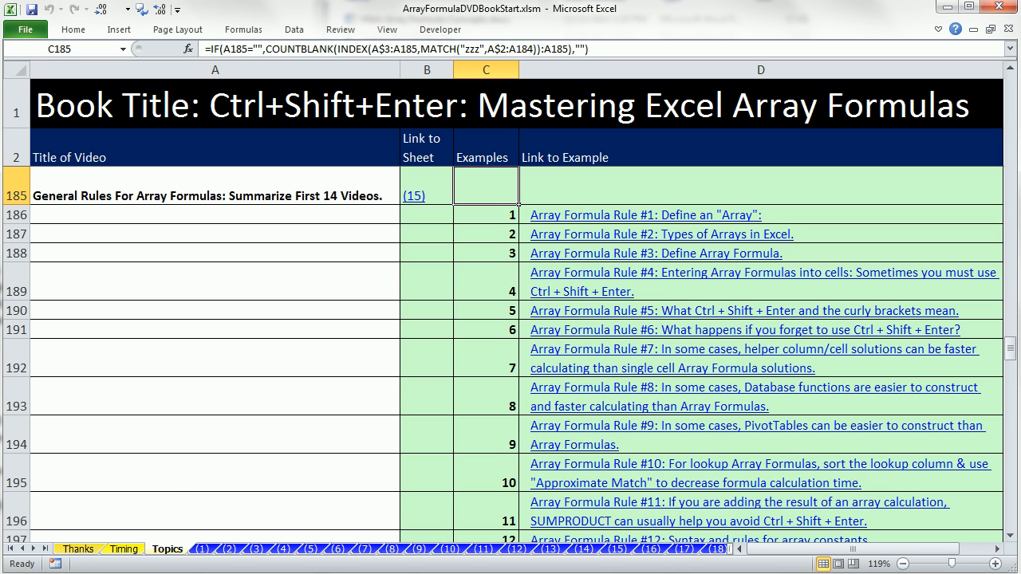
mouse_move(244, 360)
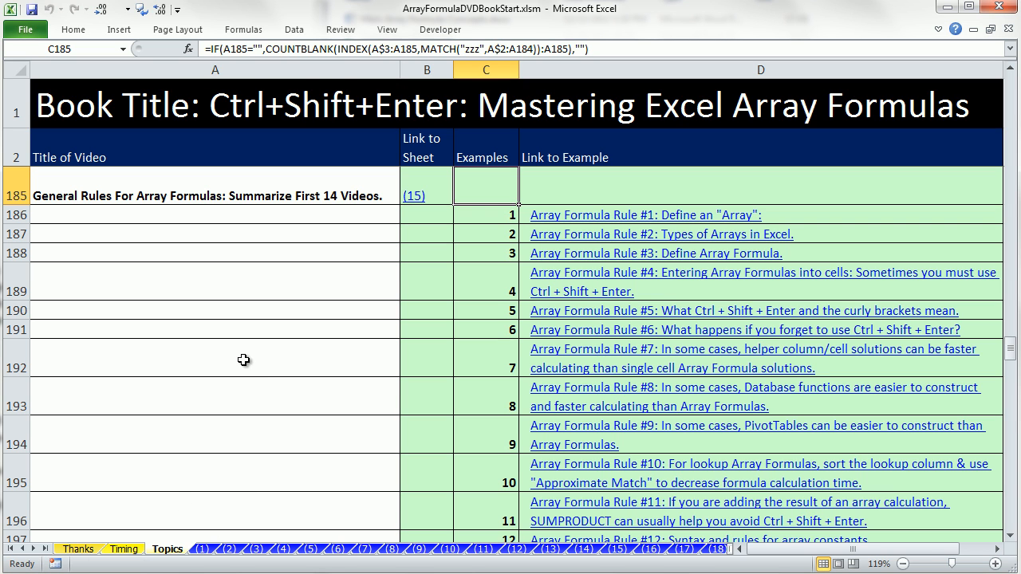
mouse_move(254, 355)
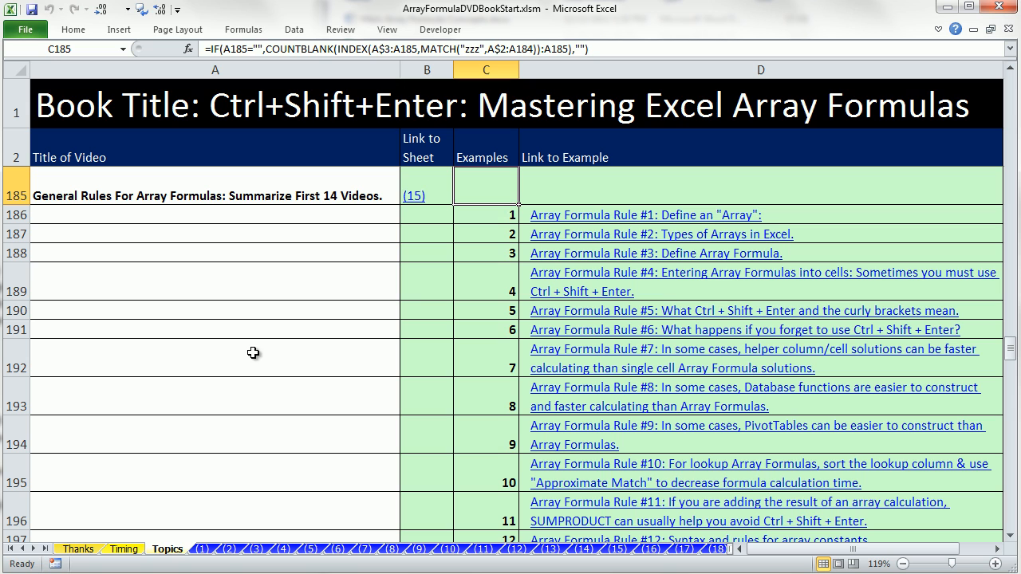
mouse_move(383, 219)
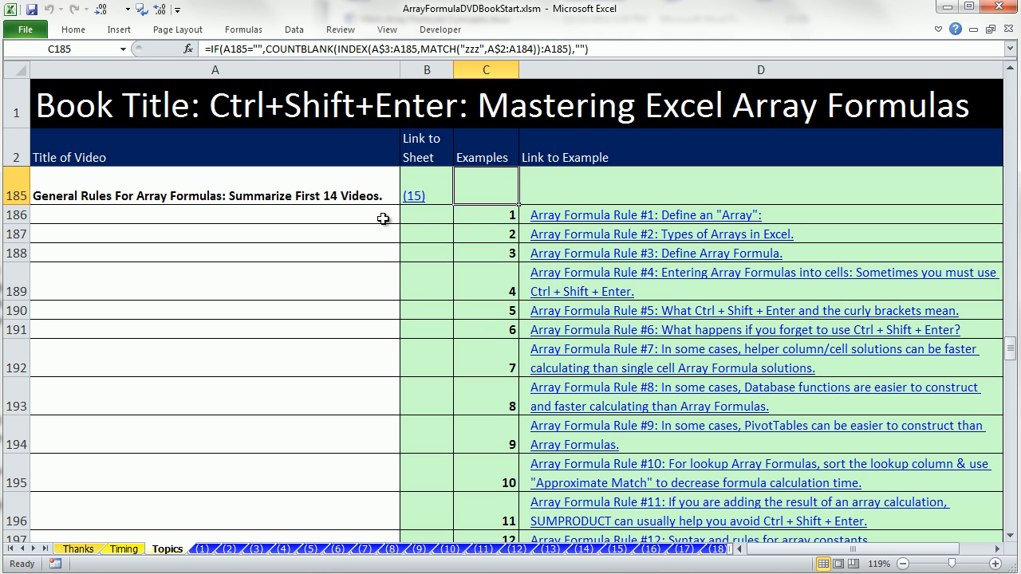
mouse_move(363, 215)
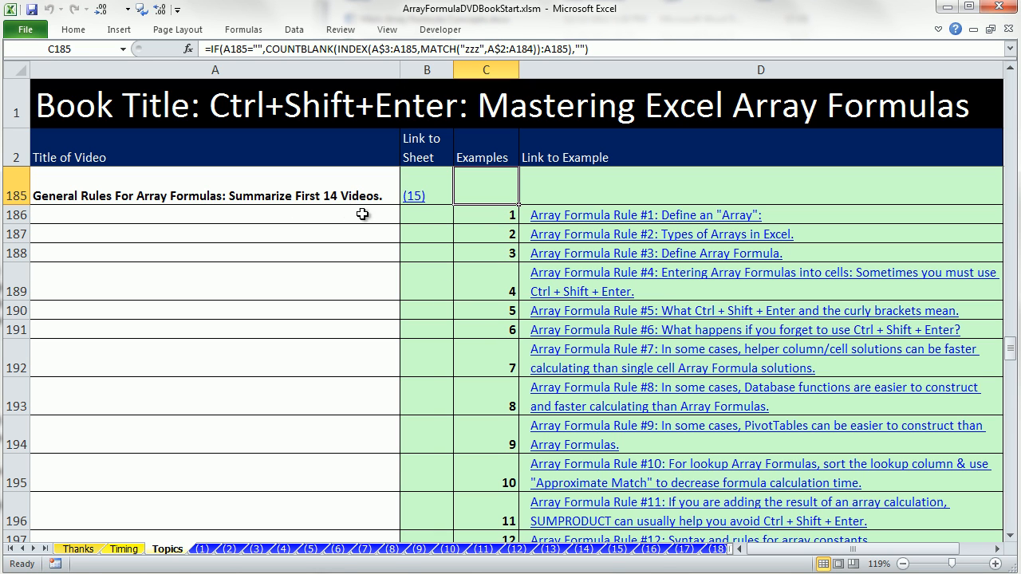
mouse_move(351, 208)
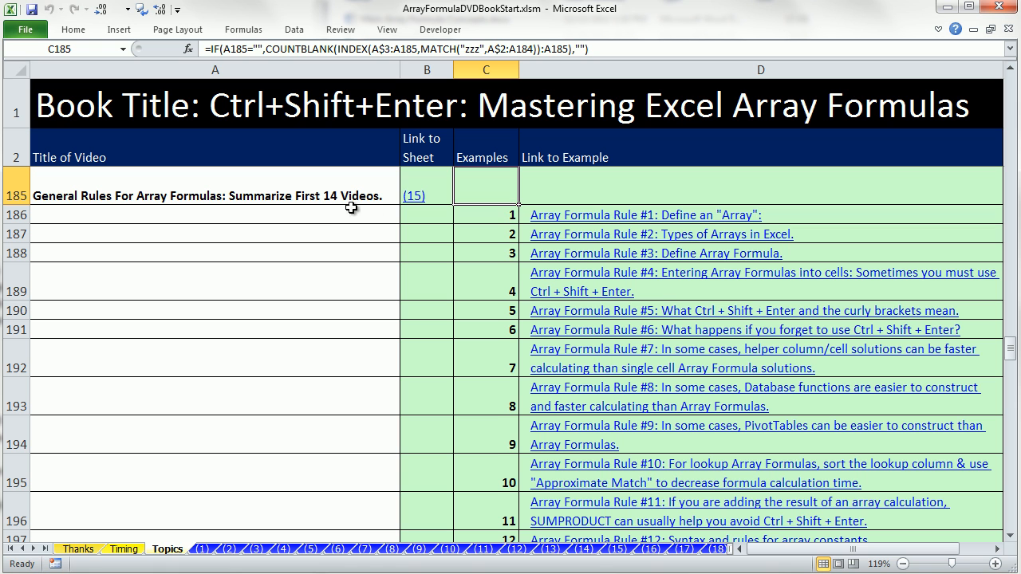
mouse_move(415, 195)
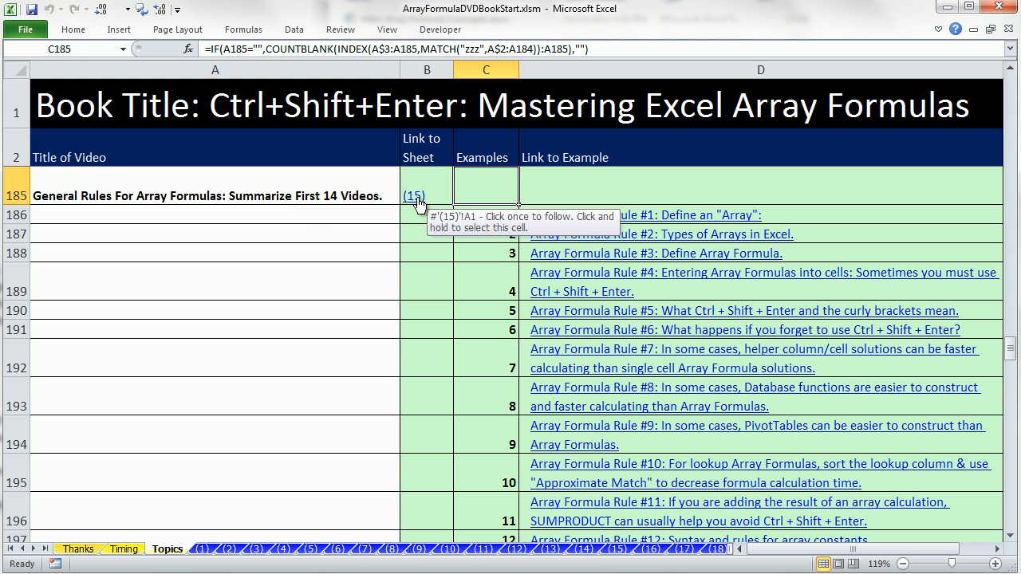
left_click(413, 196)
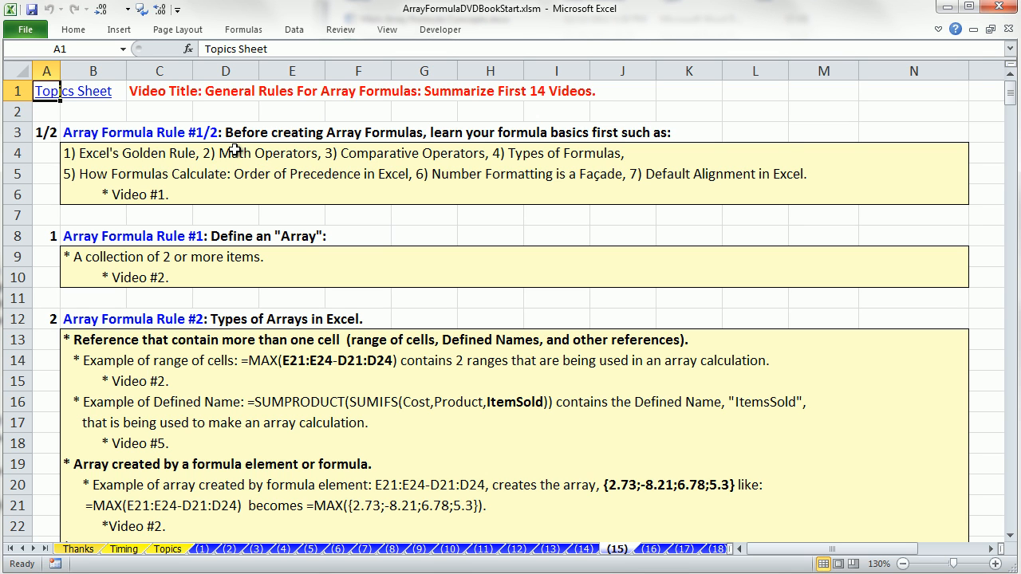
mouse_move(222, 147)
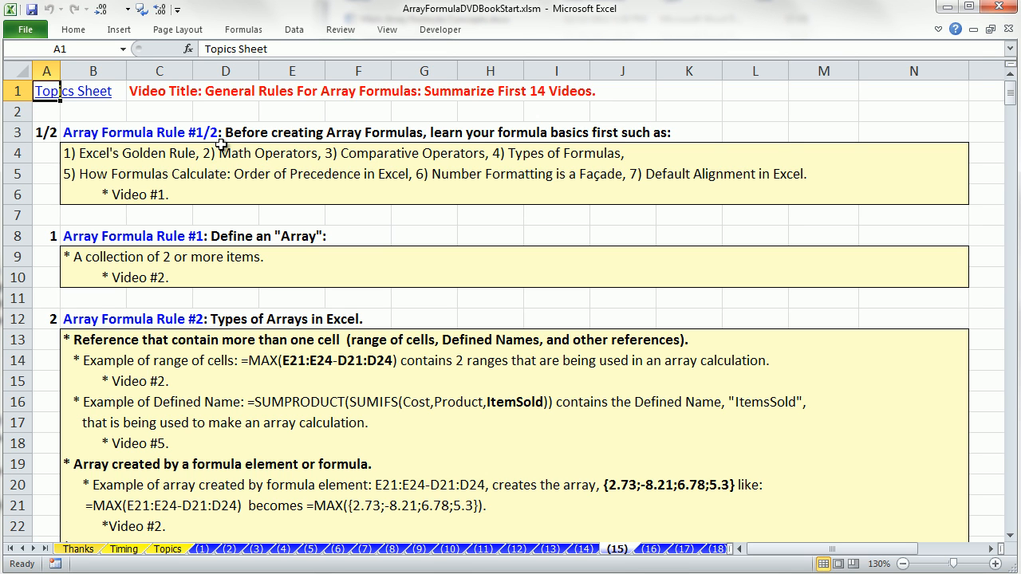
mouse_move(639, 512)
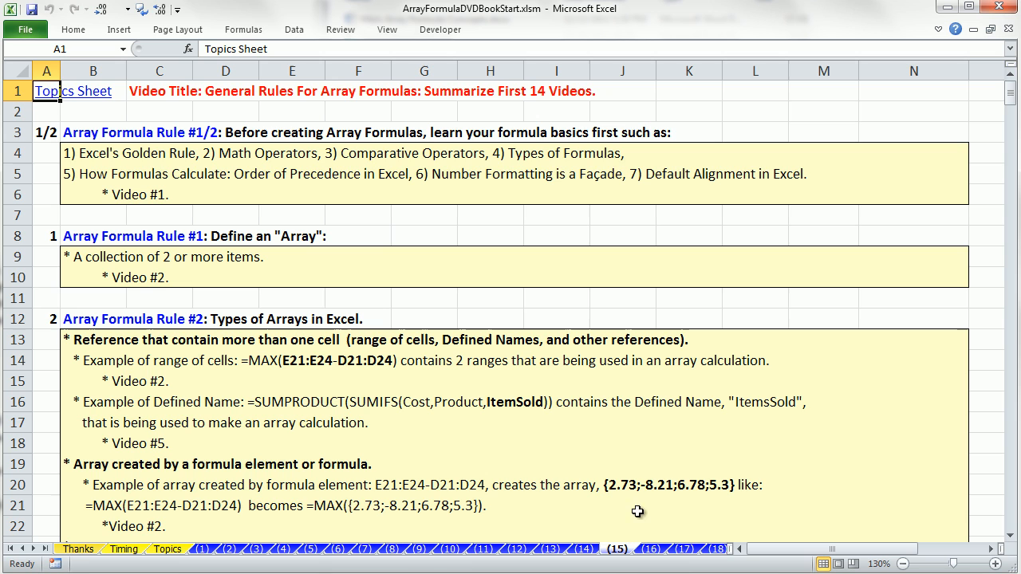
mouse_move(48, 171)
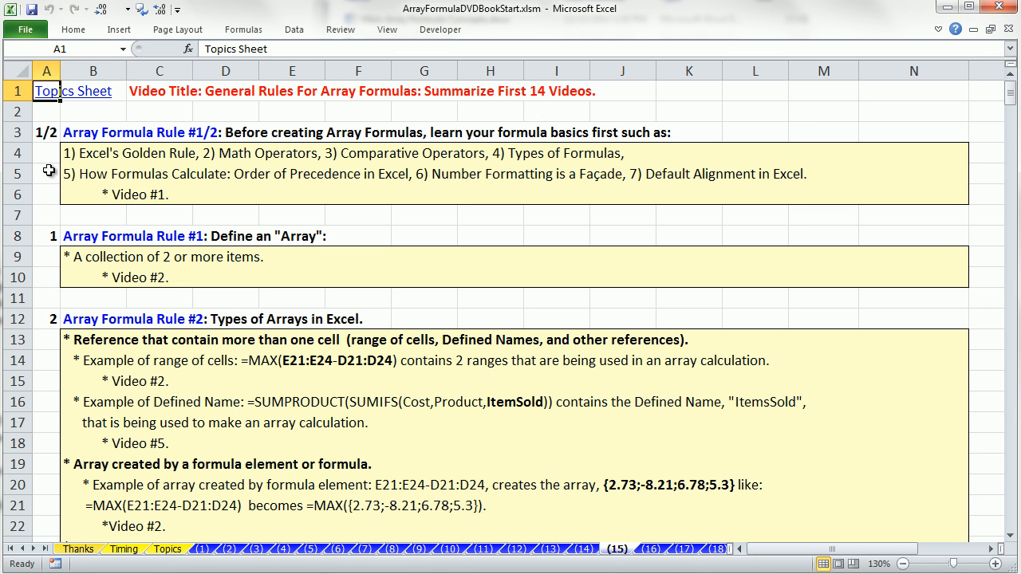
mouse_move(43, 153)
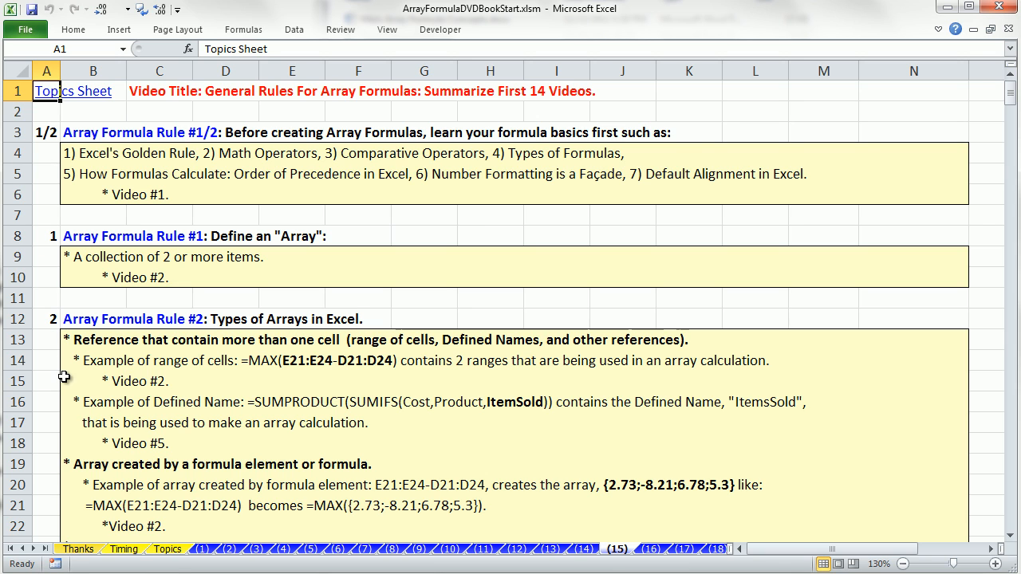
Scroll through Rule #3 and its operation examples toward the benefits and drawbacks sections
scroll("down", 3)
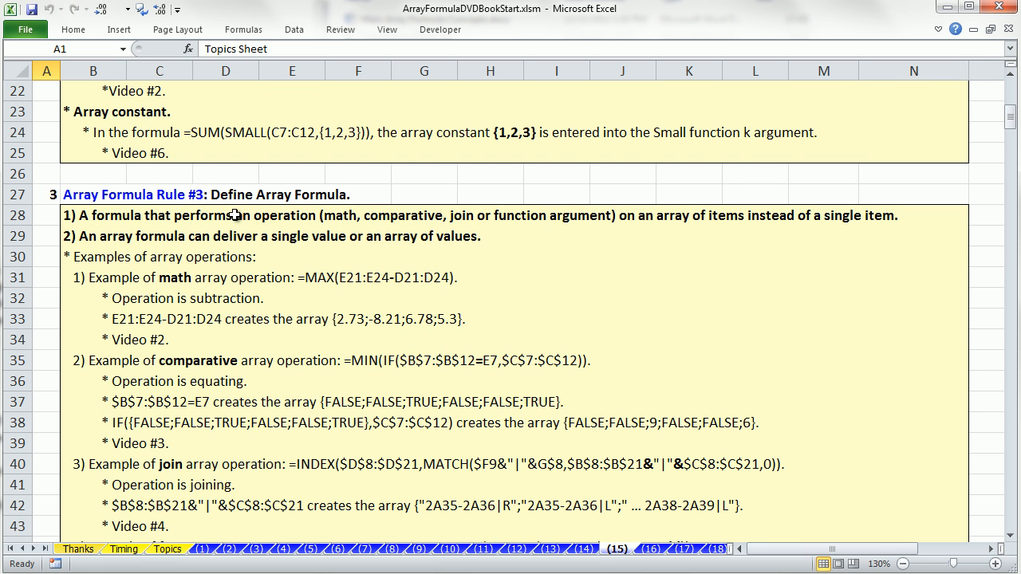
mouse_move(288, 268)
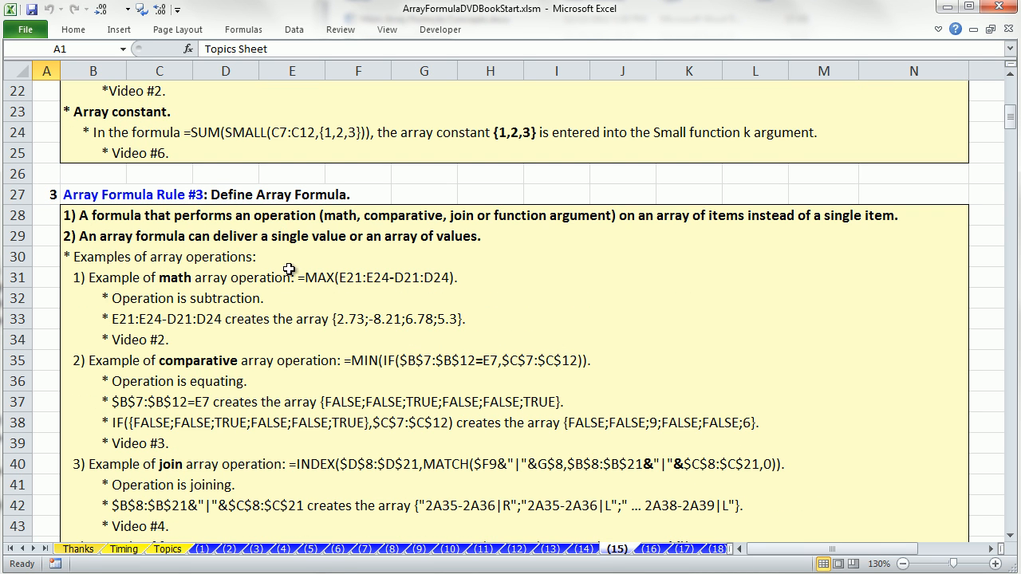
mouse_move(172, 271)
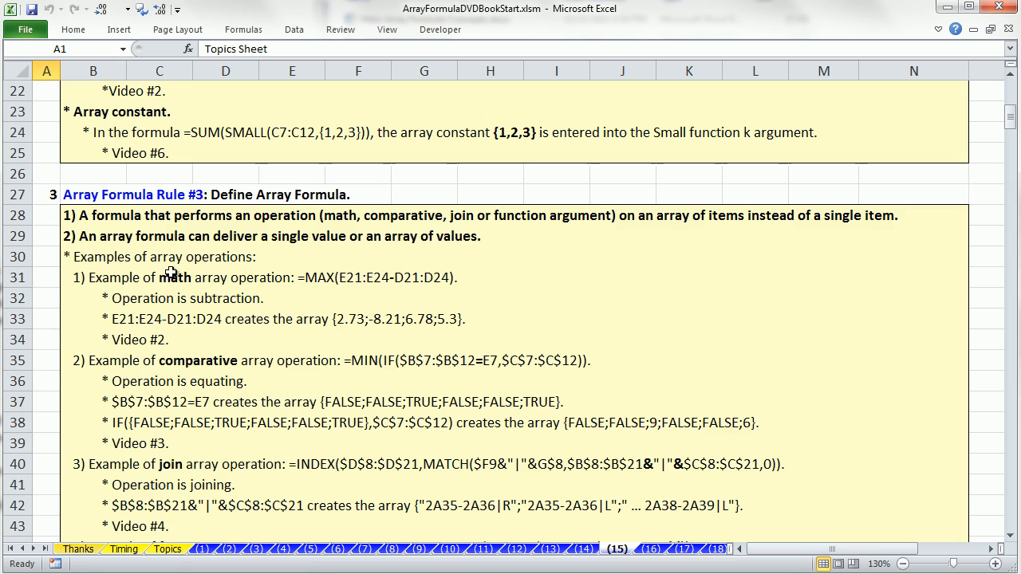
mouse_move(324, 447)
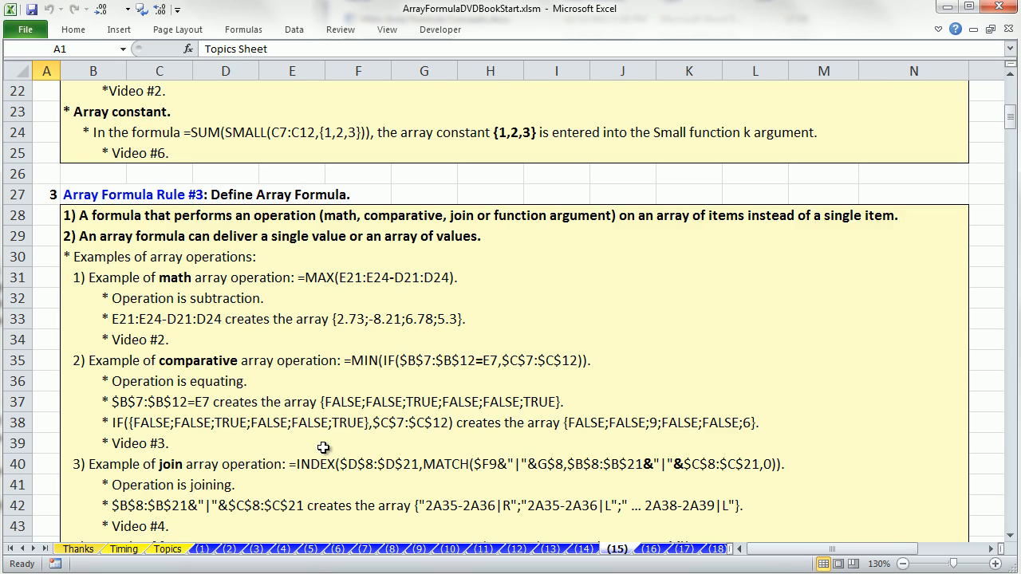
scroll("down", 3)
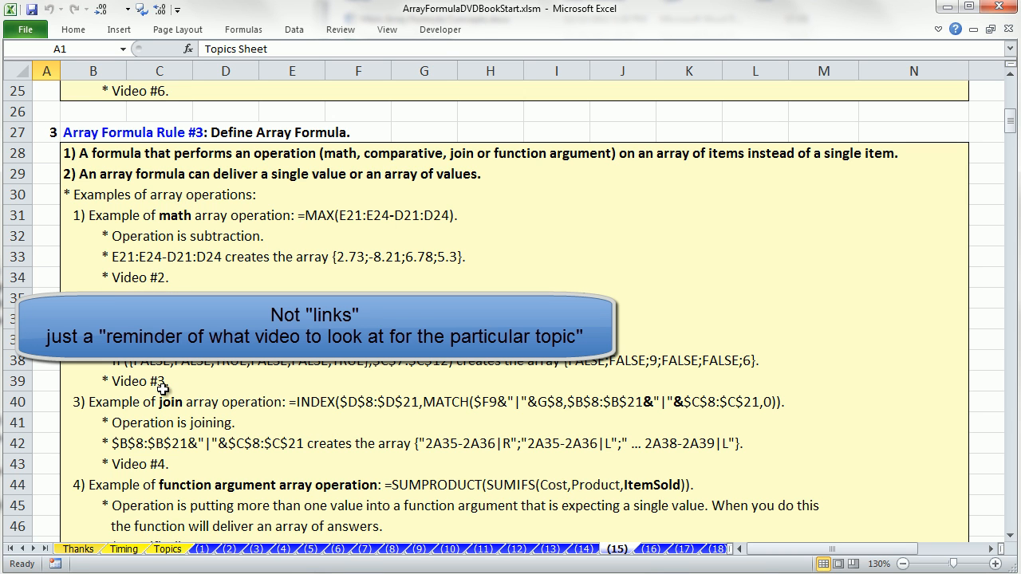
mouse_move(156, 390)
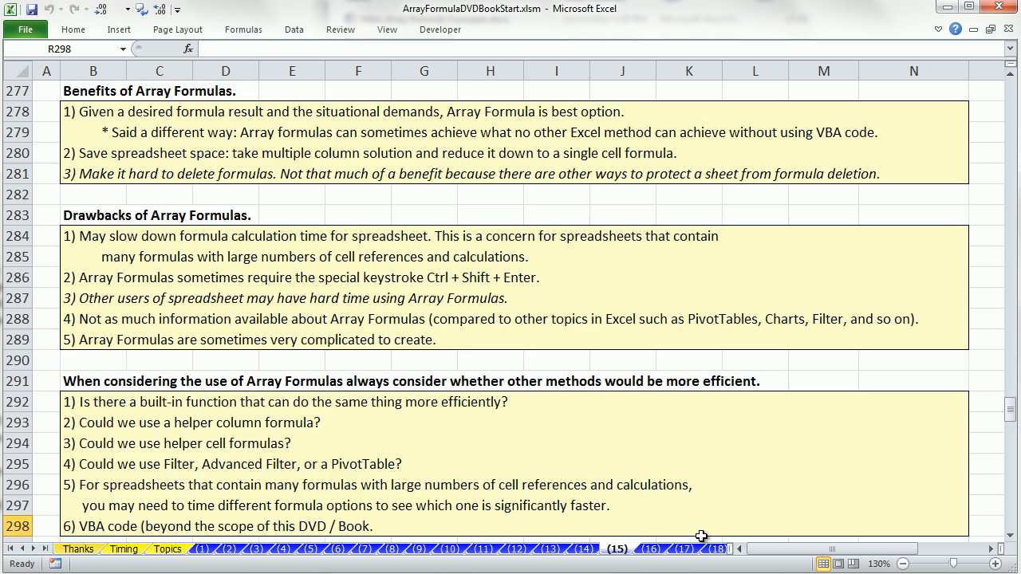
Scroll down through the Main Array Formula Concepts cheat sheet text box
scroll("down", 3)
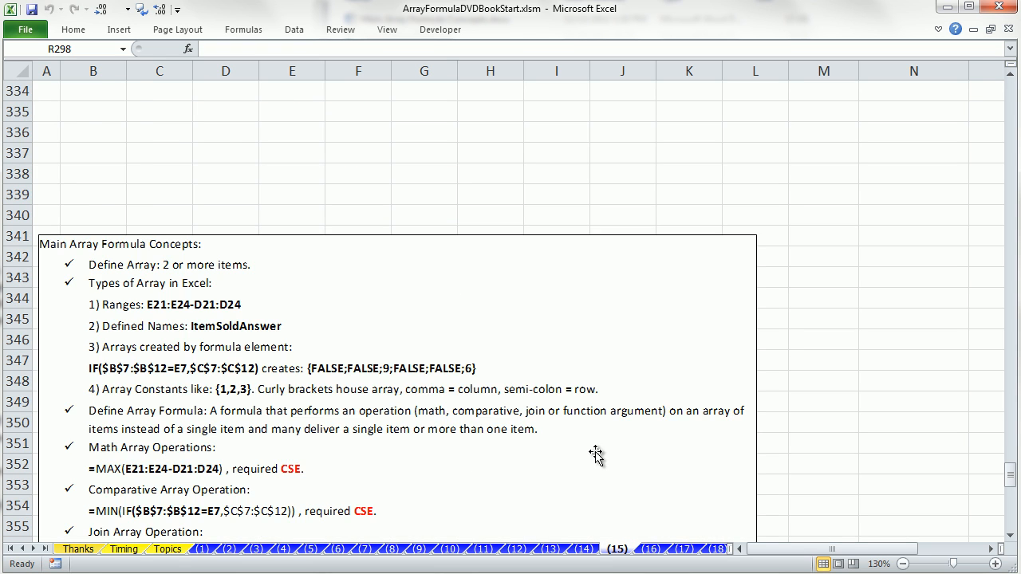
scroll("down", 3)
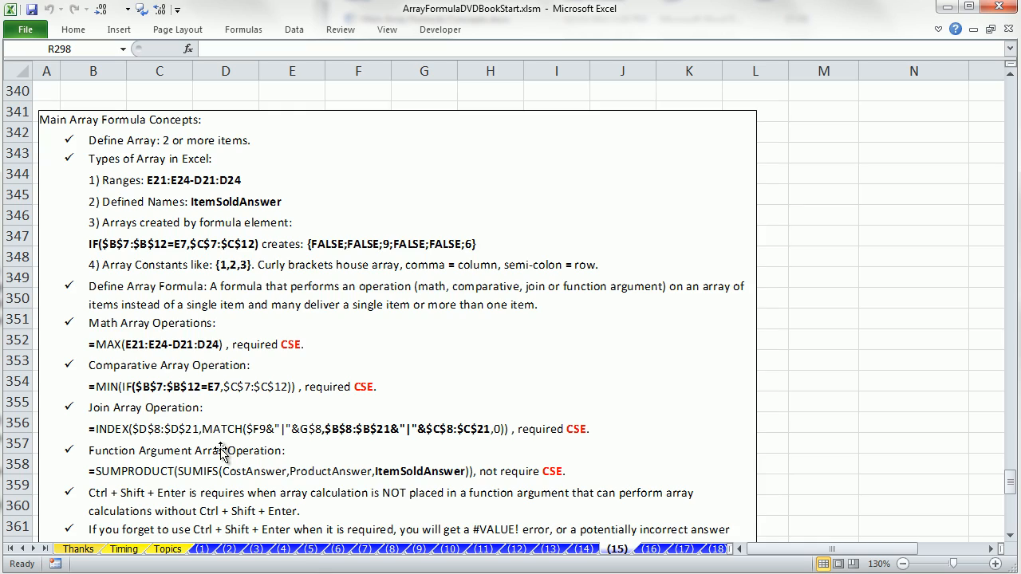
scroll("down", 3)
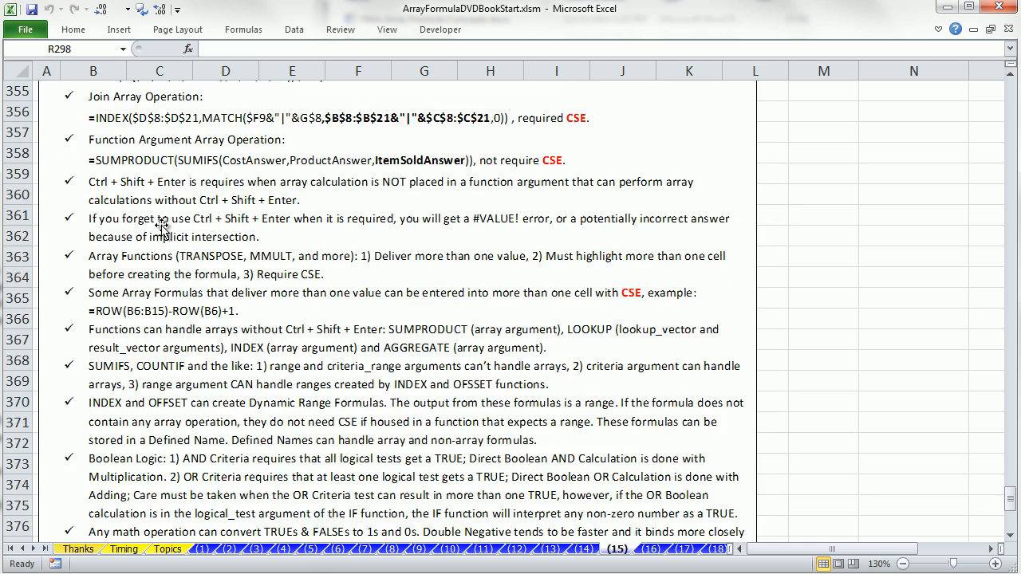
scroll("down", 3)
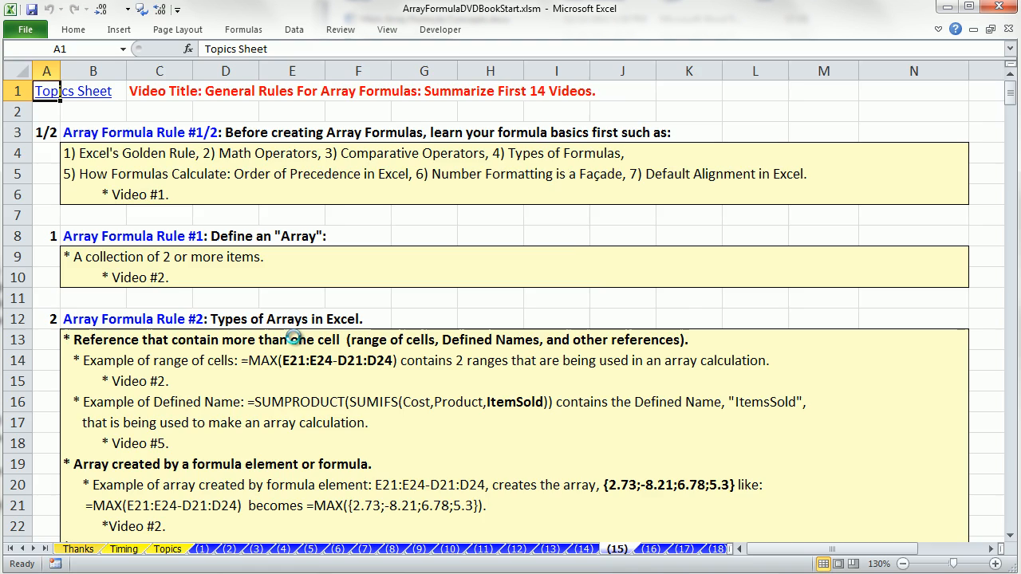
left_click(25, 29)
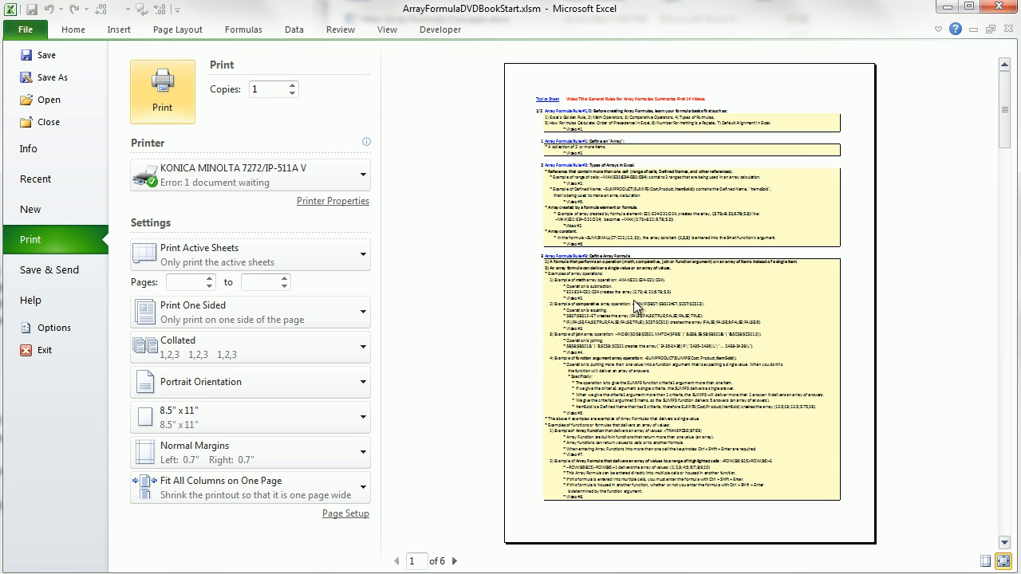
left_click(455, 562)
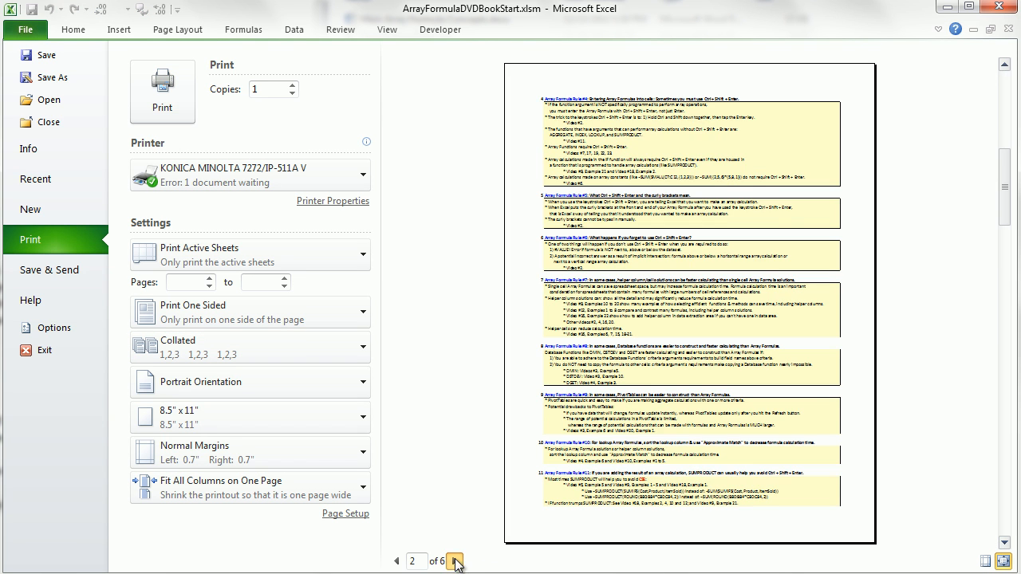
left_click(455, 561)
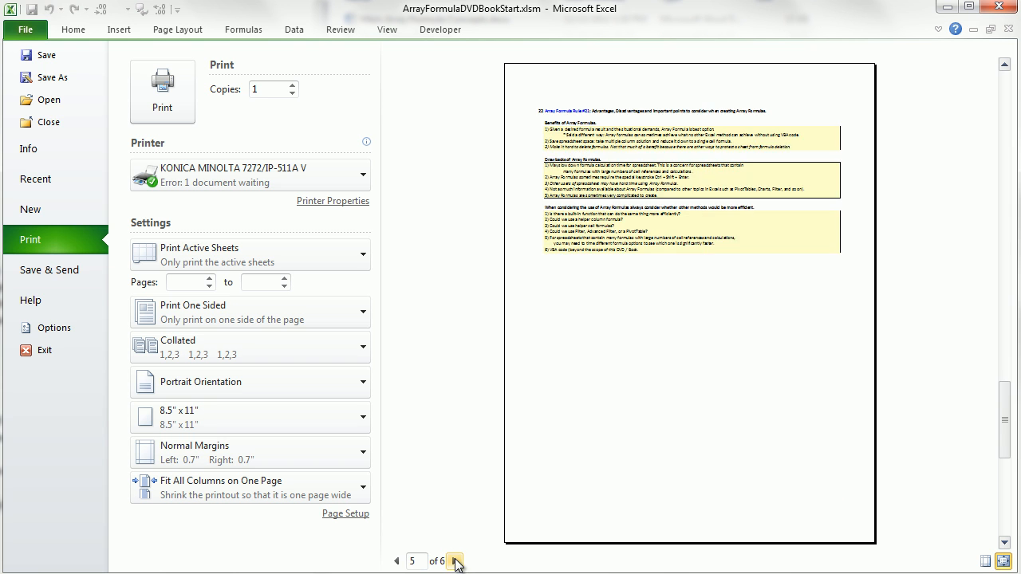
left_click(455, 561)
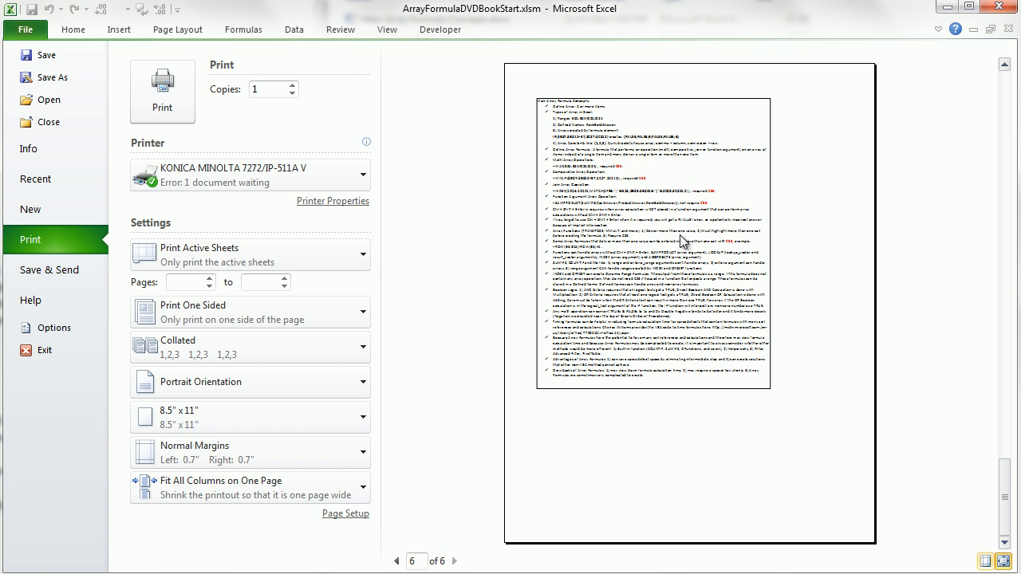
mouse_move(685, 319)
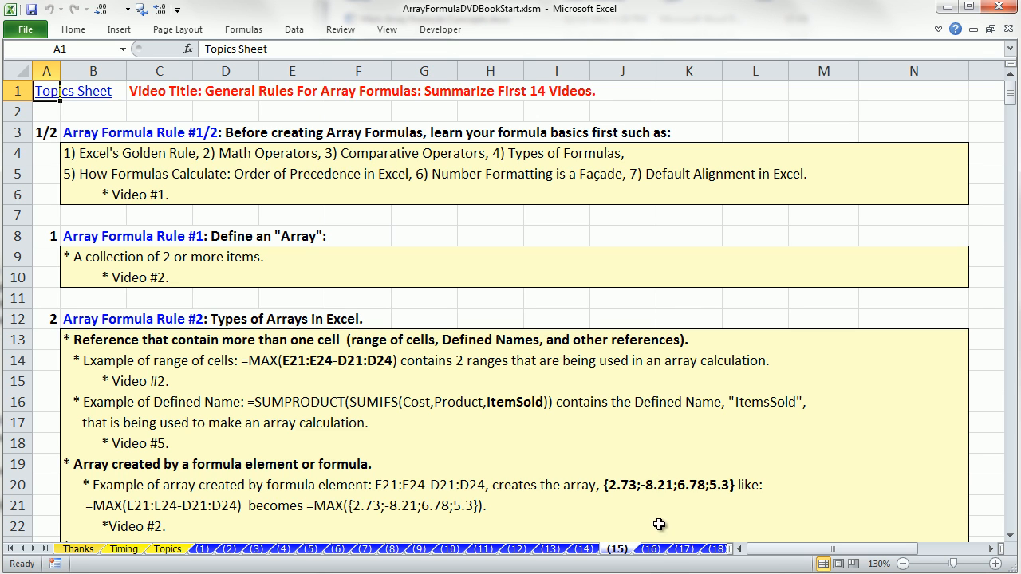
mouse_move(625, 426)
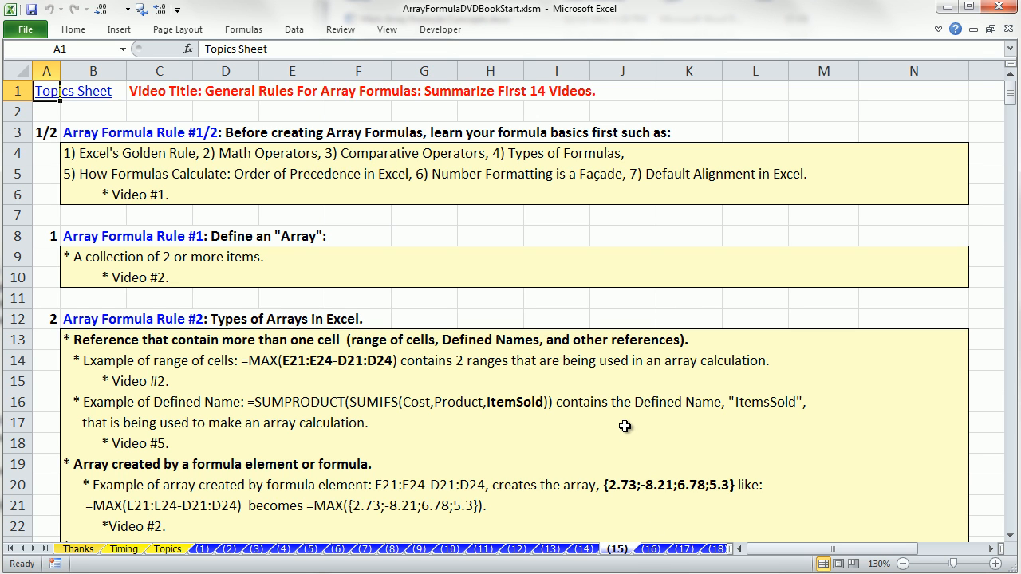